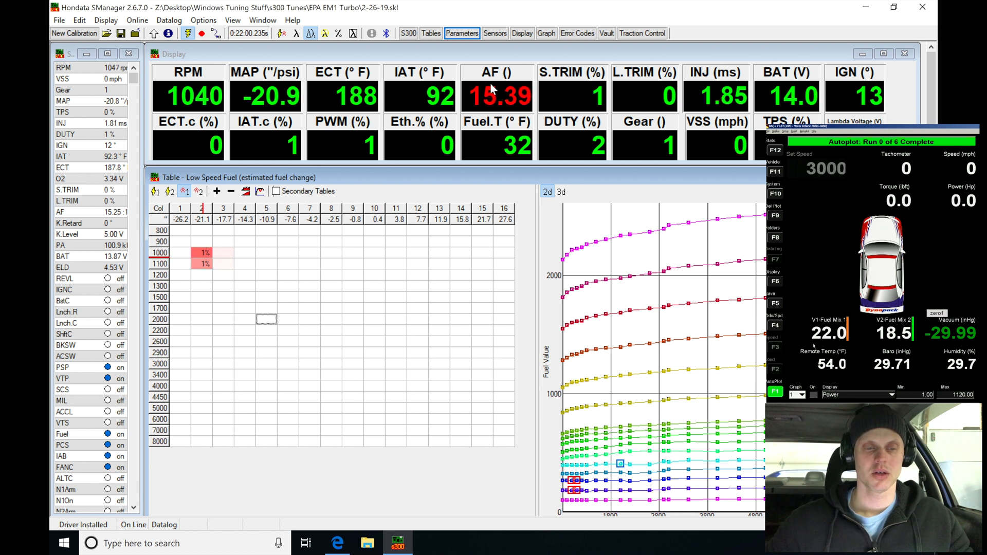
Replay the logged drive so estimated fuel-change percentages fill the Low Speed Fuel cells.
{"action": "left_click", "coordinate": [202, 33]}
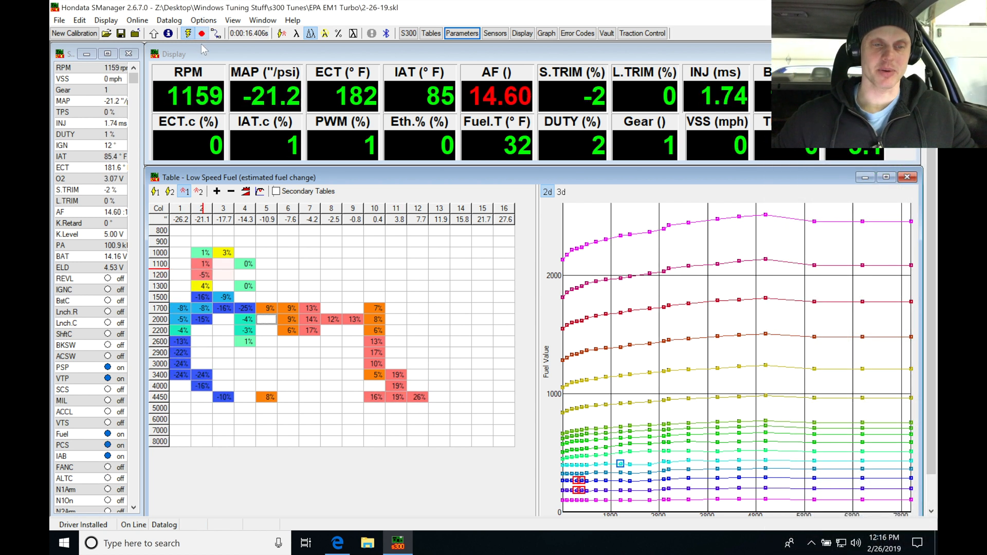
{"action": "mouse_move", "coordinate": [397, 334]}
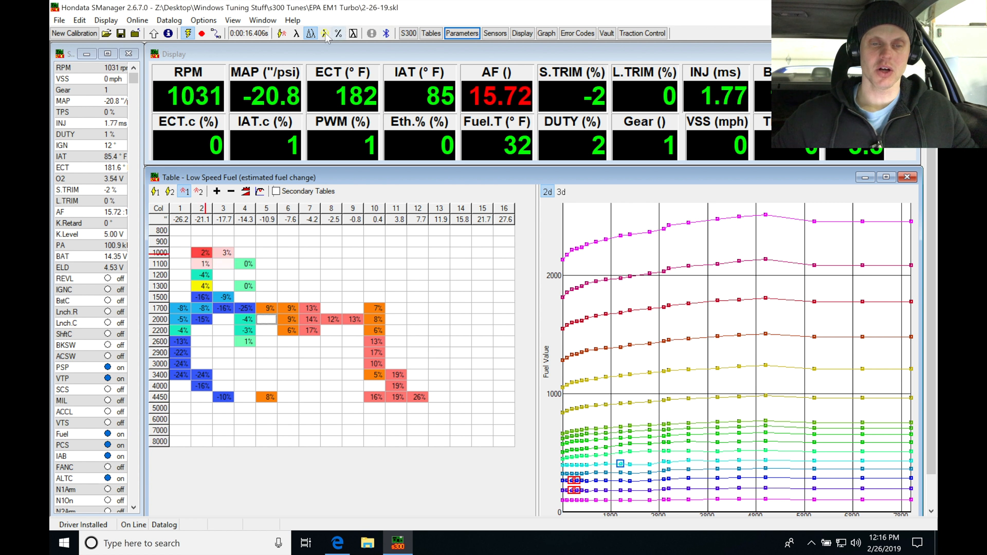
Toggle the lambda overlay on the Low Speed Fuel table, then return to estimated fuel change.
{"action": "left_click", "coordinate": [309, 33]}
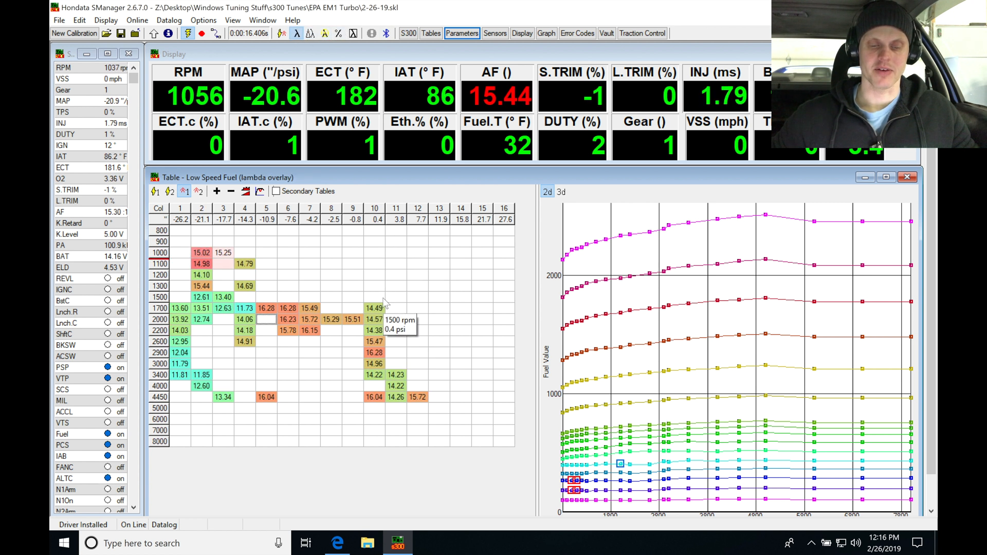
{"action": "mouse_move", "coordinate": [409, 425]}
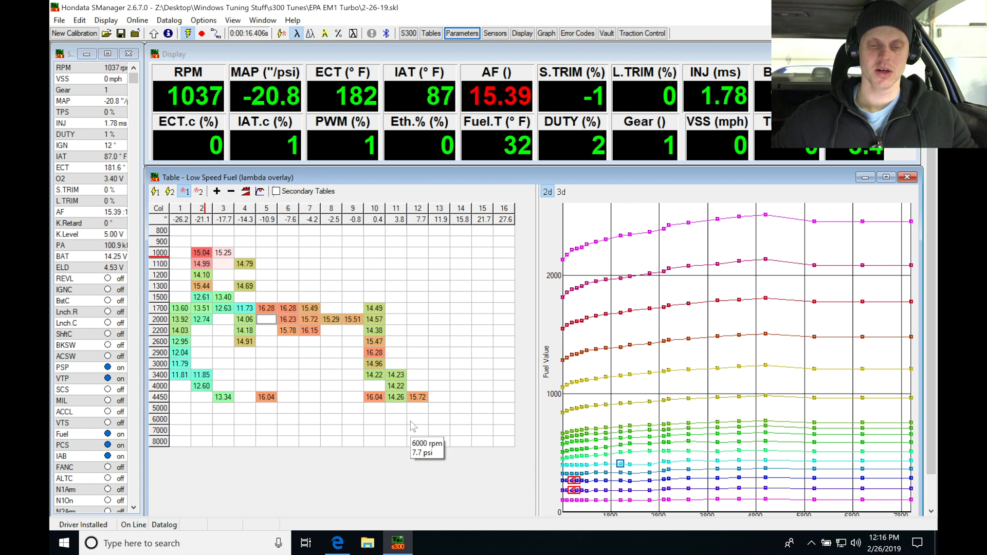
{"action": "mouse_move", "coordinate": [332, 256]}
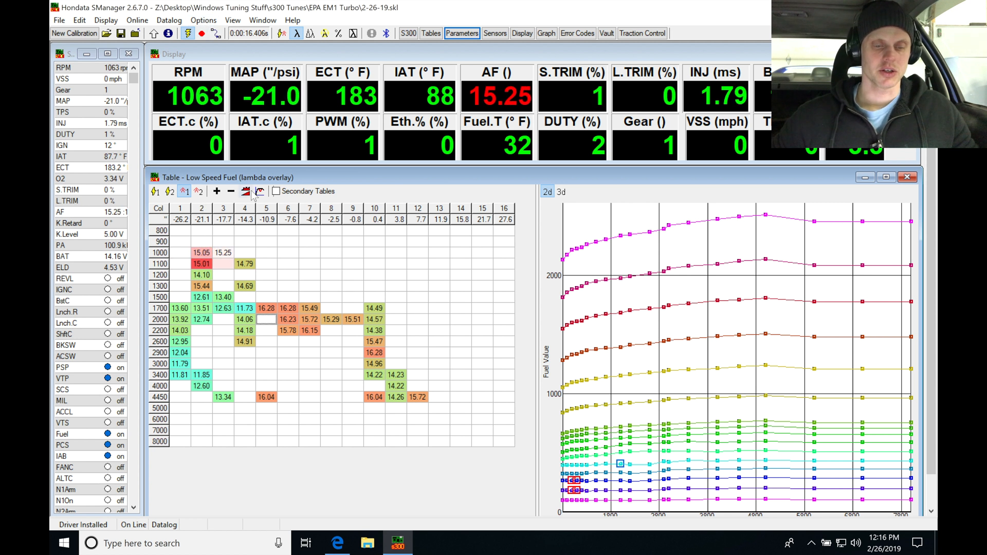
{"action": "left_click", "coordinate": [259, 192]}
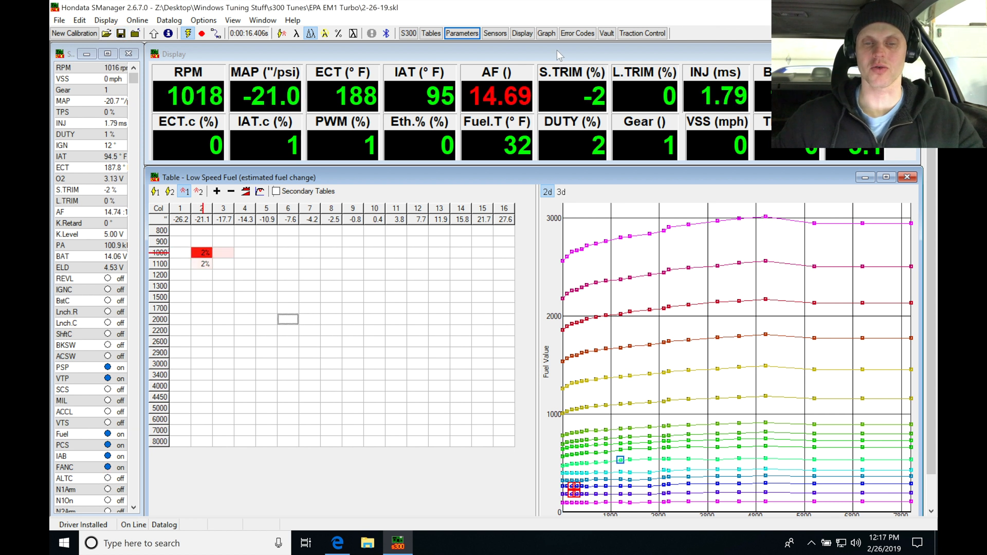
Bring up the fuel-tuning datalog graph to review AF, RPM and MAP around 0:10.8.
{"action": "left_click", "coordinate": [545, 33]}
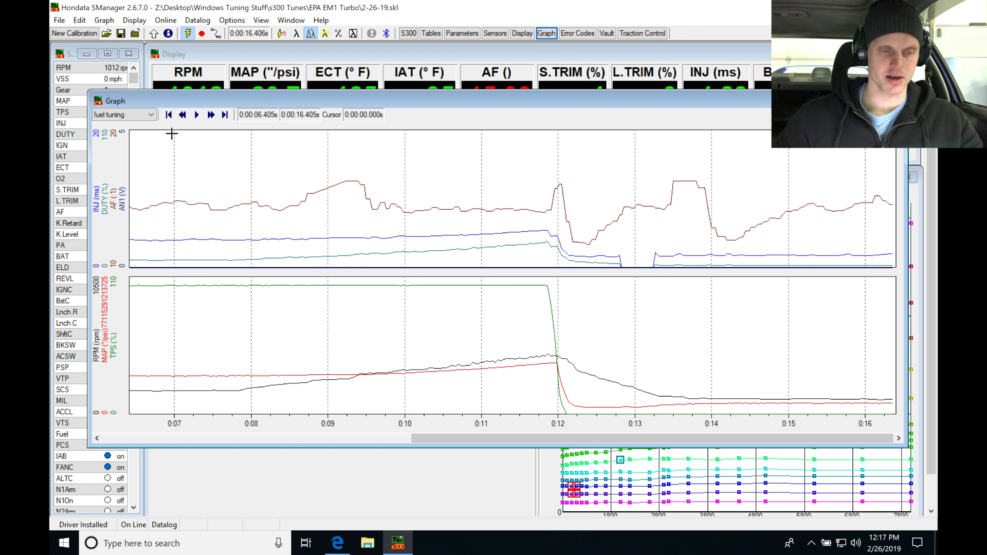
{"action": "mouse_move", "coordinate": [466, 218]}
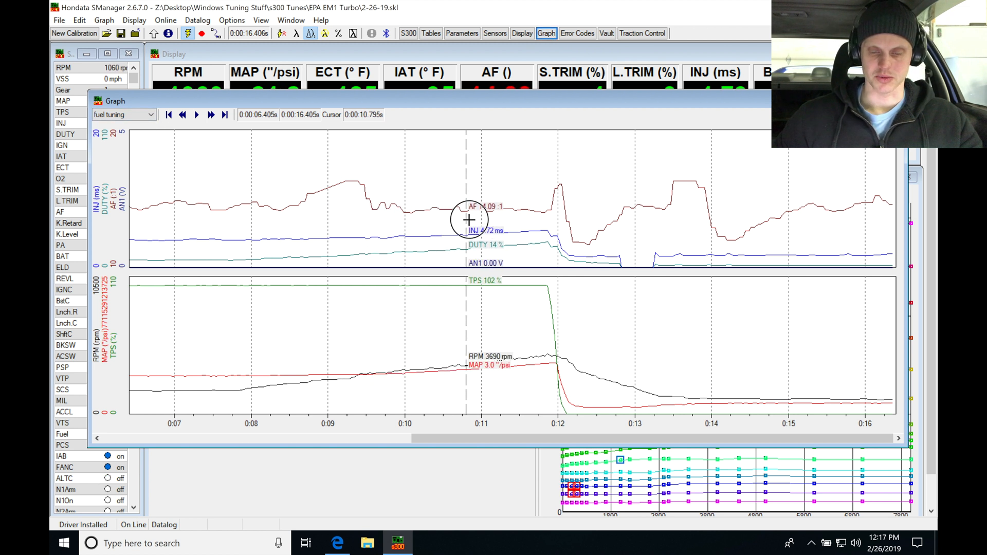